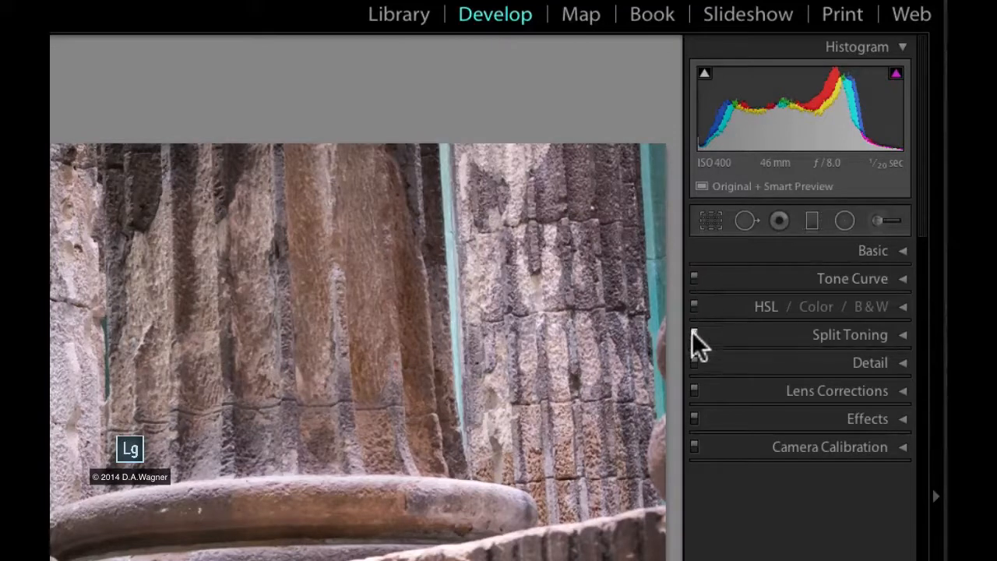
pyautogui.moveTo(707, 433)
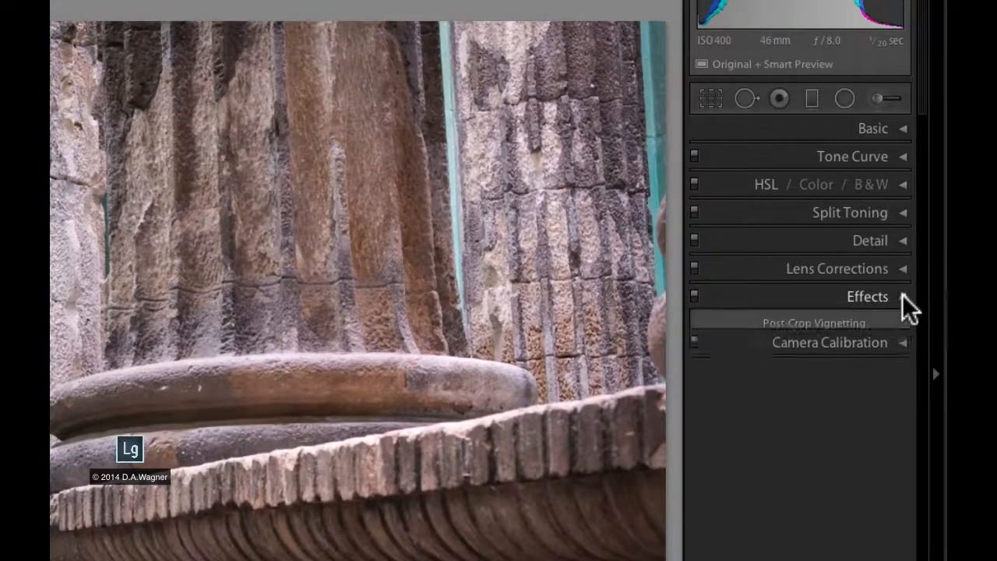
# Expand the Effects panel to show post-crop vignetting and grain, then collapse it again
pyautogui.click(866, 296)
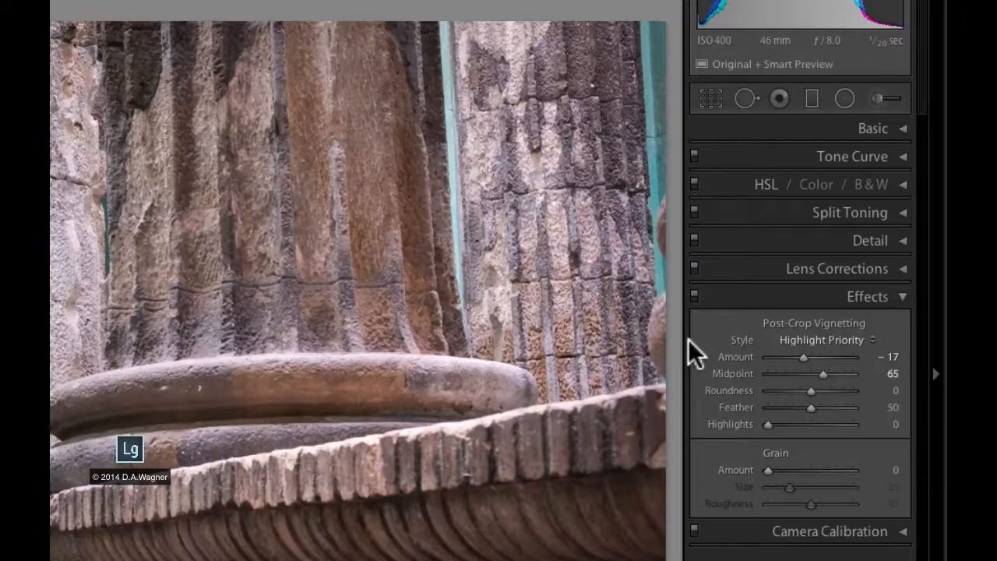
pyautogui.click(695, 295)
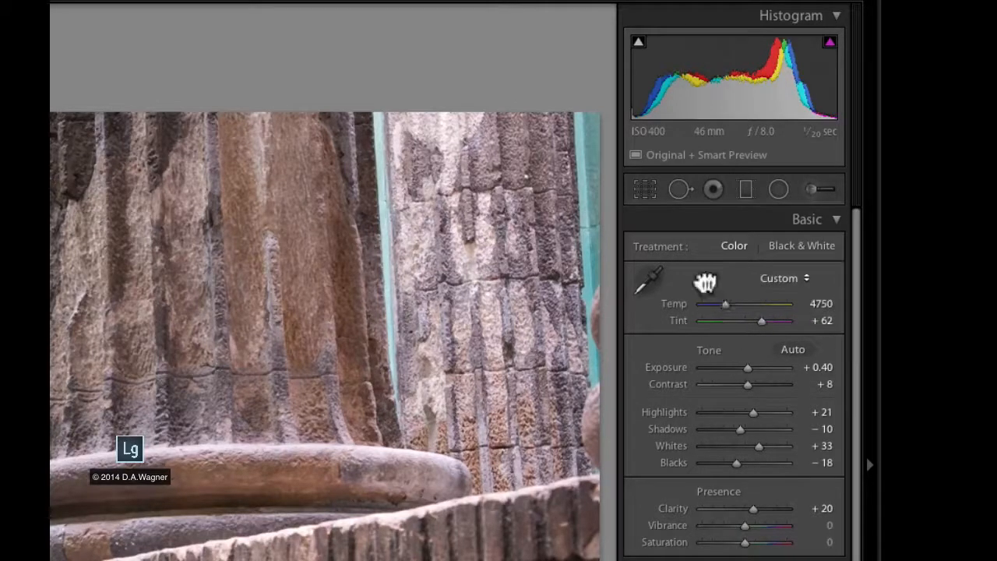
# Reset the white balance to As Shot
pyautogui.click(778, 278)
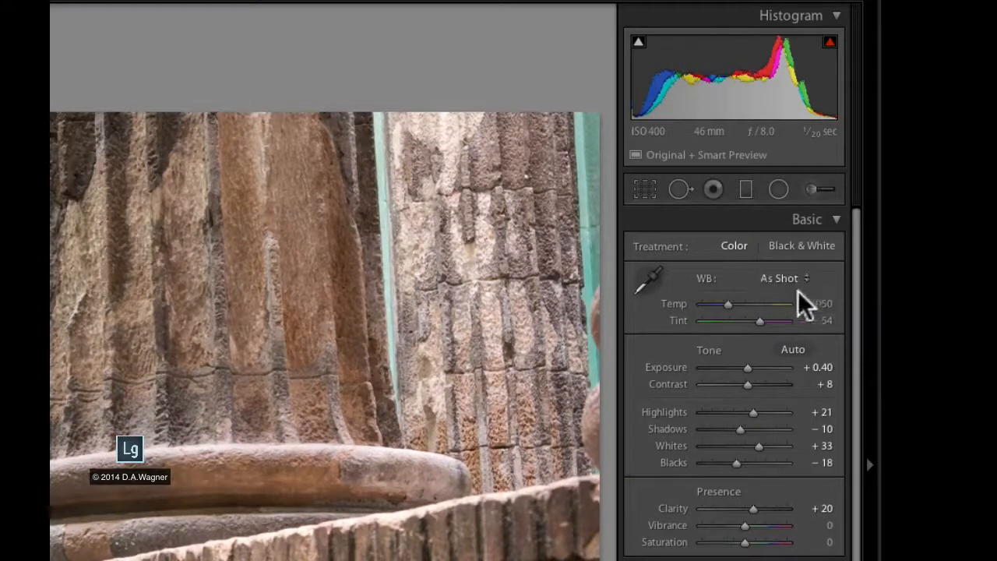
pyautogui.moveTo(738, 368)
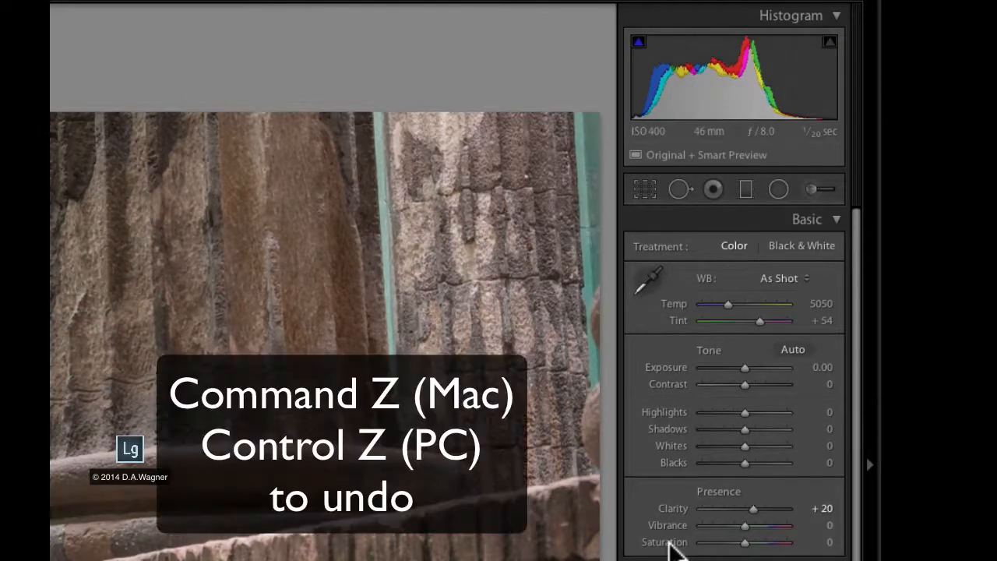
# Restore the tone adjustments, then reset Highlights, Shadows and Blacks to zero individually
pyautogui.click(791, 349)
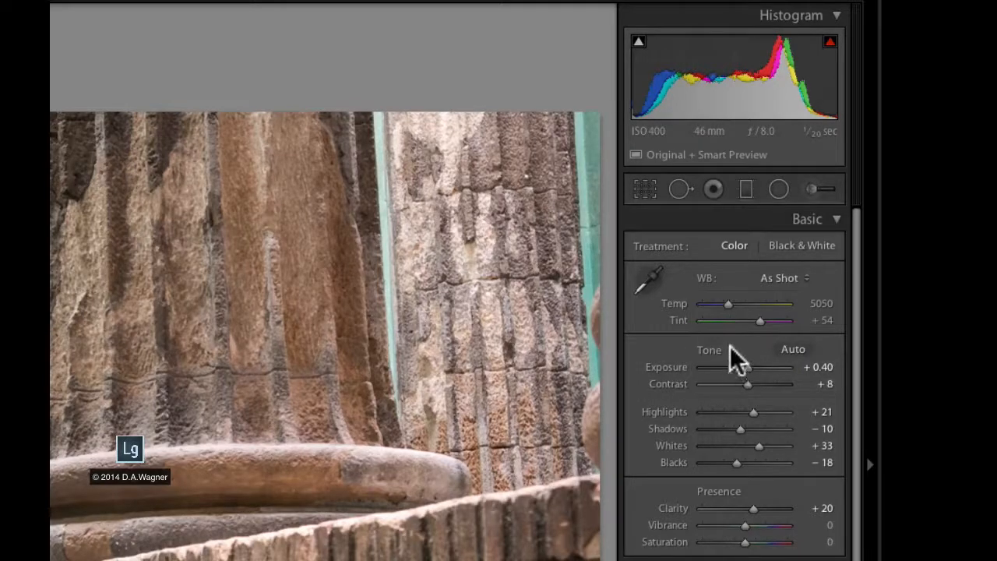
pyautogui.moveTo(711, 375)
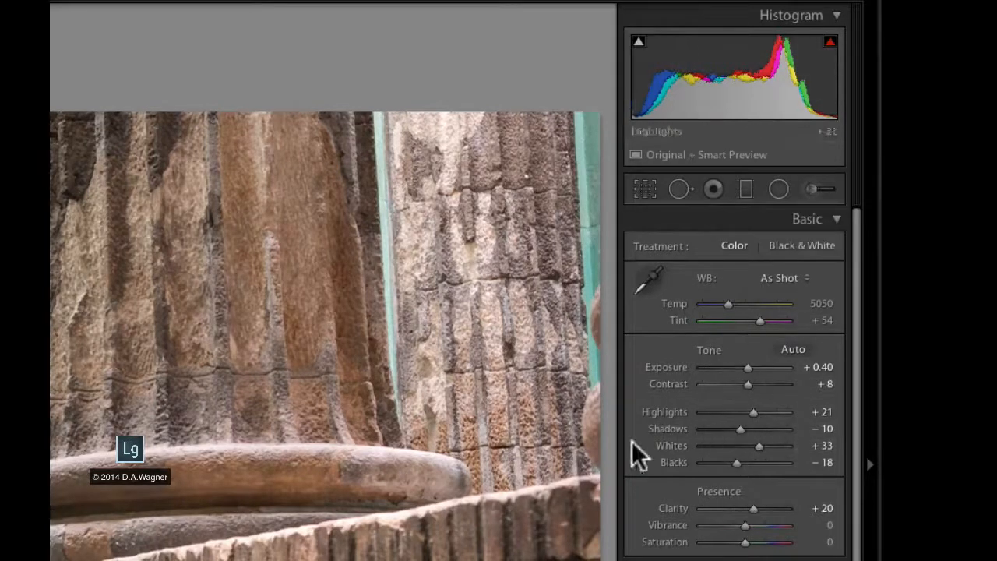
pyautogui.moveTo(682, 378)
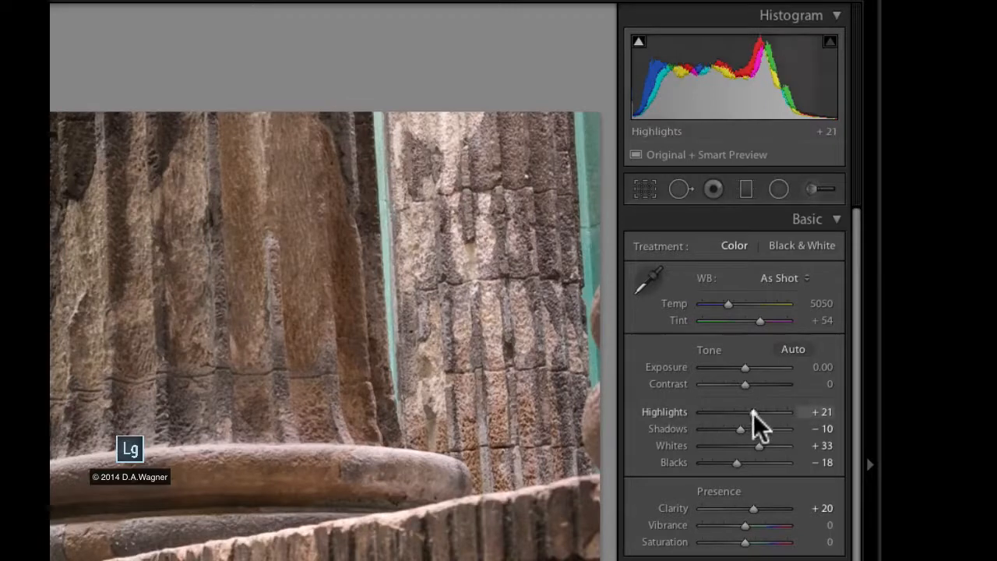
pyautogui.moveTo(753, 411); pyautogui.dragTo(745, 411)
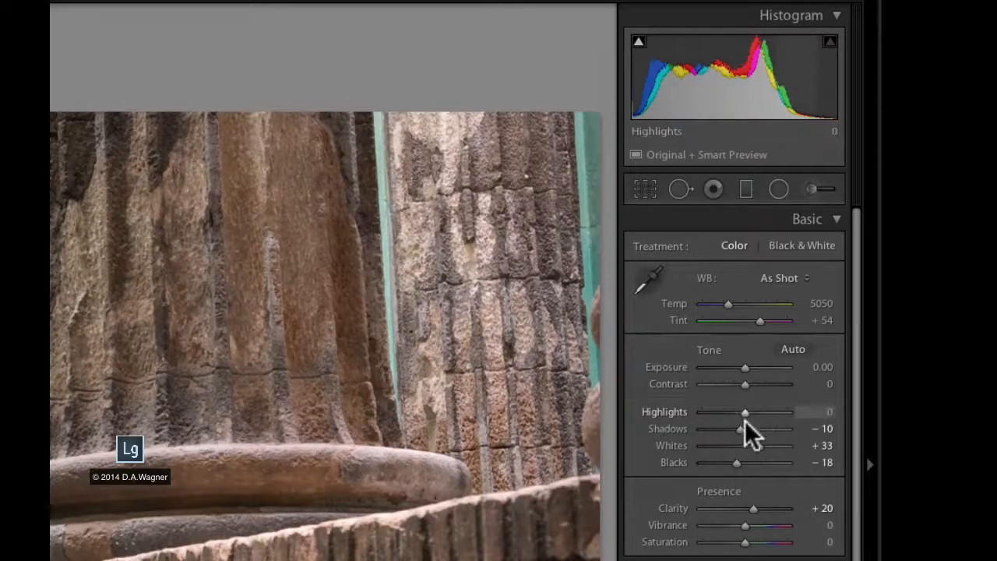
pyautogui.moveTo(738, 429); pyautogui.dragTo(744, 428)
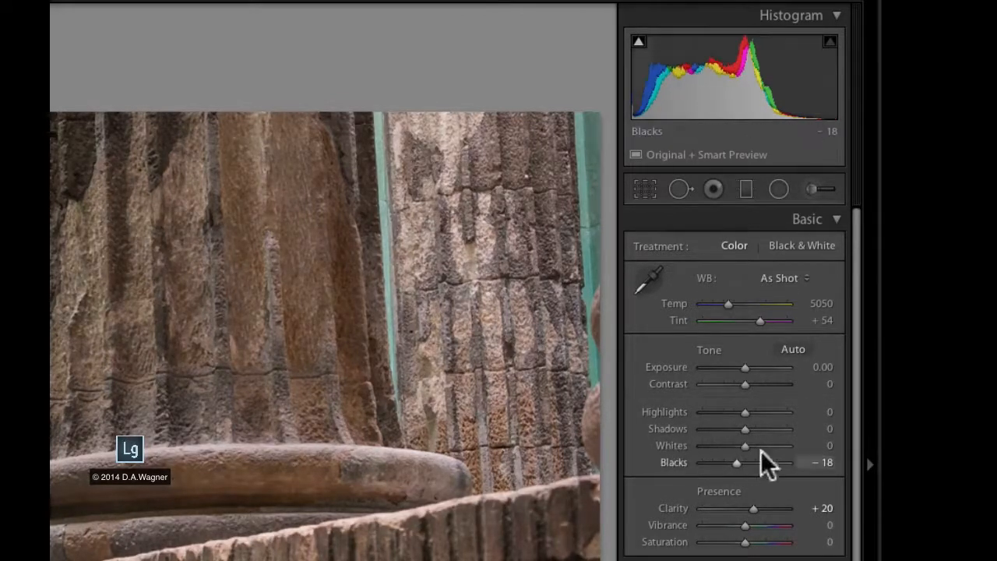
pyautogui.moveTo(737, 461); pyautogui.dragTo(746, 461)
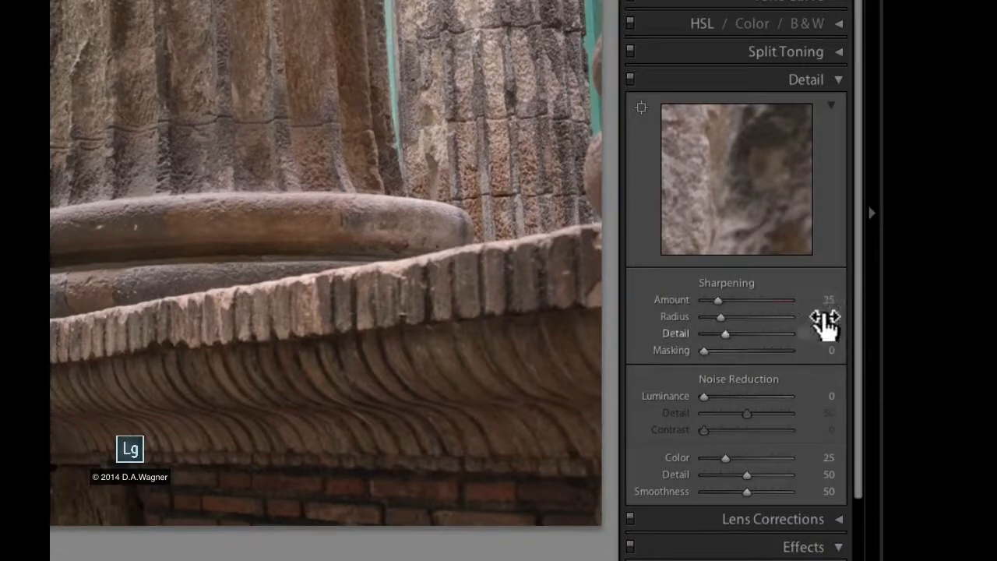
# Raise the sharpening Amount and Radius, then return sharpening to Amount 25, Radius 1.0, Detail 25, Masking 0
pyautogui.moveTo(717, 299); pyautogui.dragTo(751, 299)
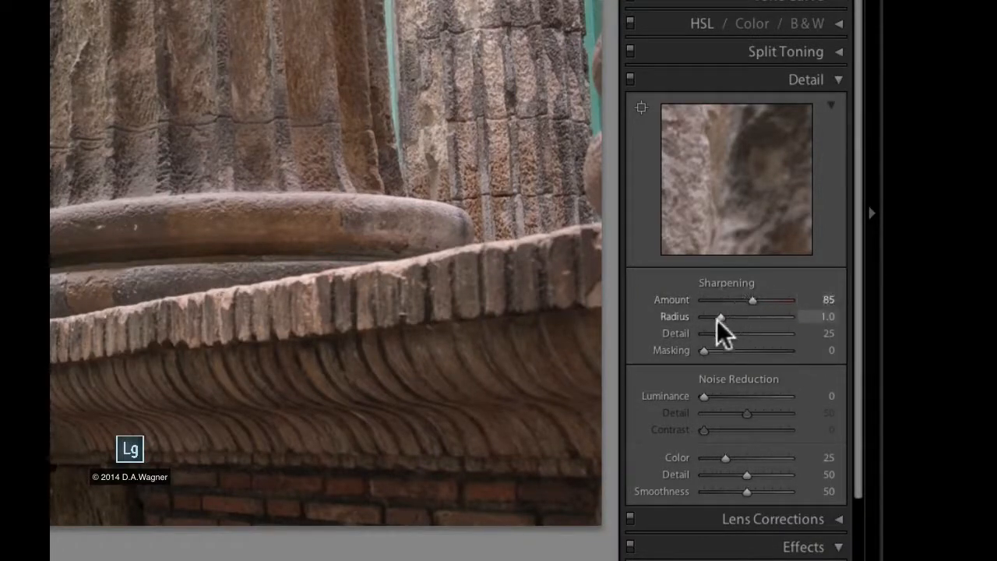
pyautogui.moveTo(720, 316); pyautogui.dragTo(741, 316)
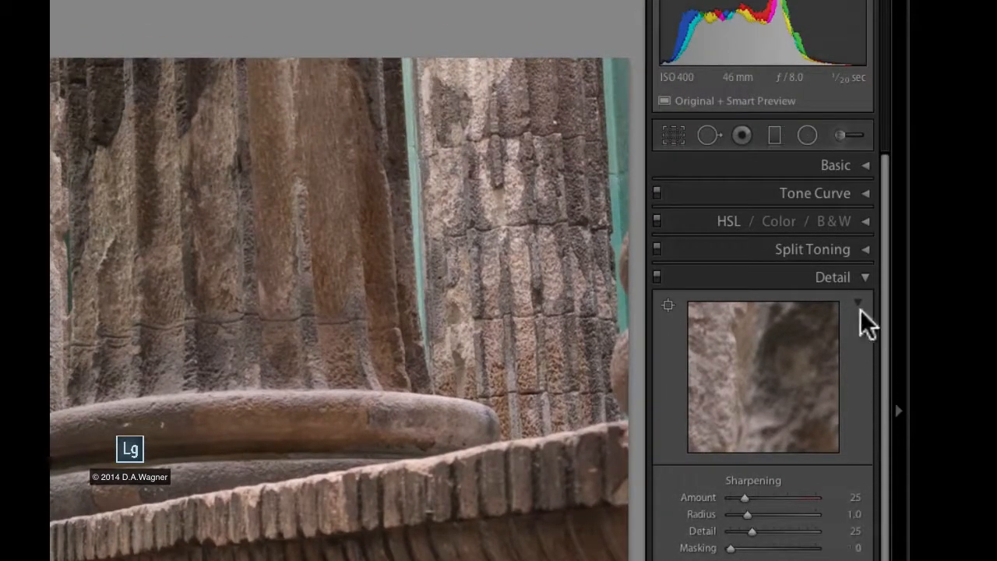
pyautogui.click(835, 165)
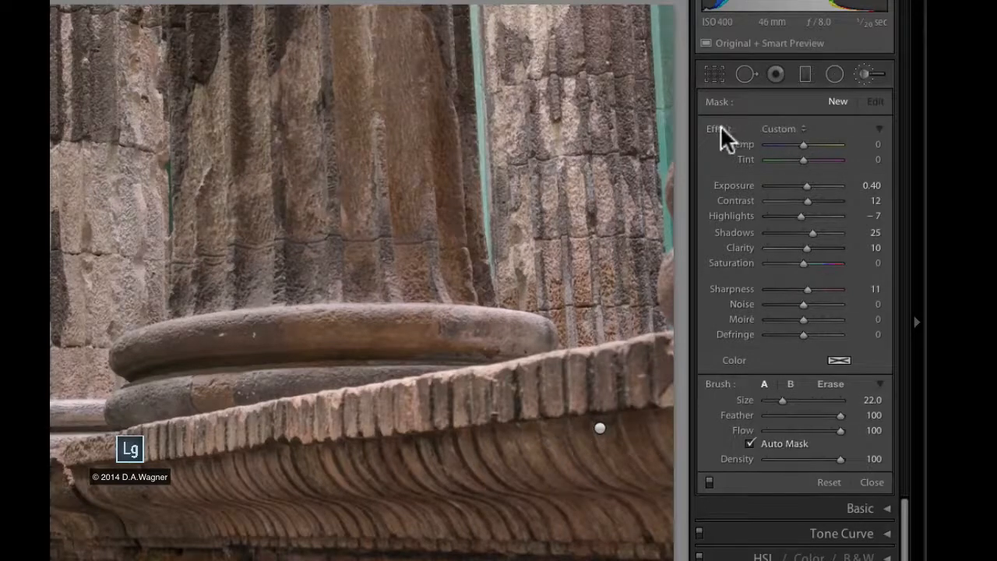
pyautogui.moveTo(807, 346)
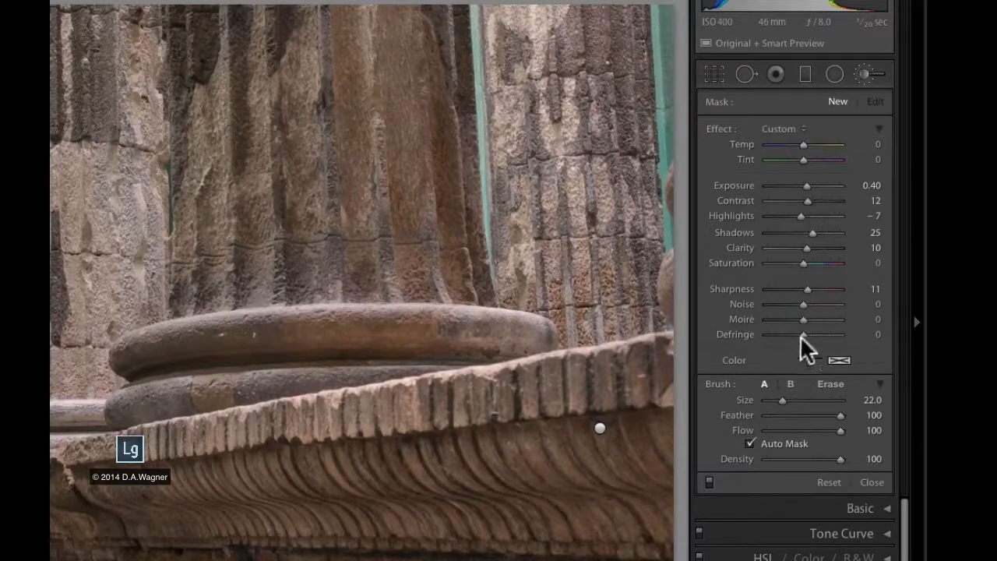
pyautogui.moveTo(723, 140)
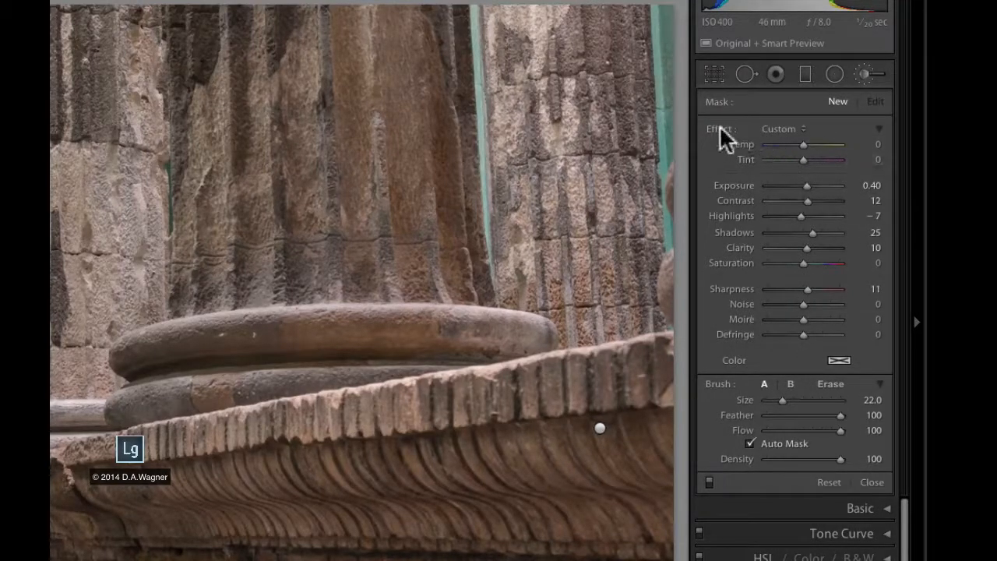
# Reset all adjustment brush effect sliders to zero
pyautogui.click(849, 483)
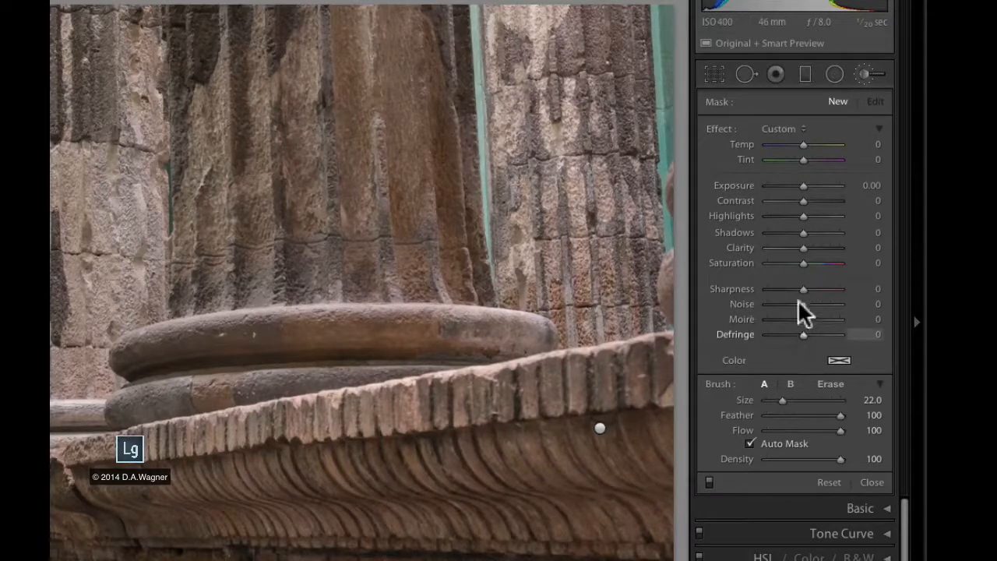
pyautogui.moveTo(784, 322)
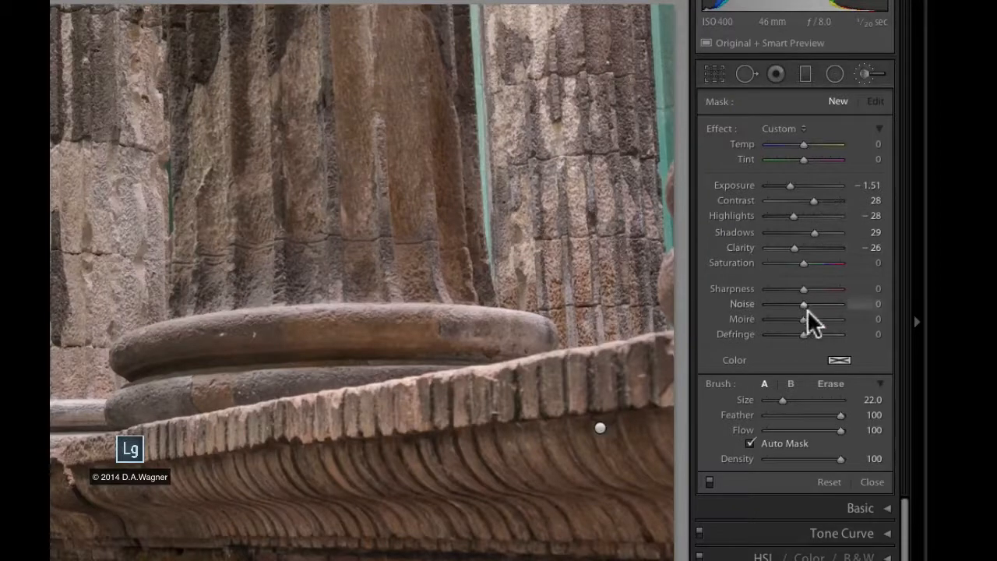
pyautogui.moveTo(598, 427)
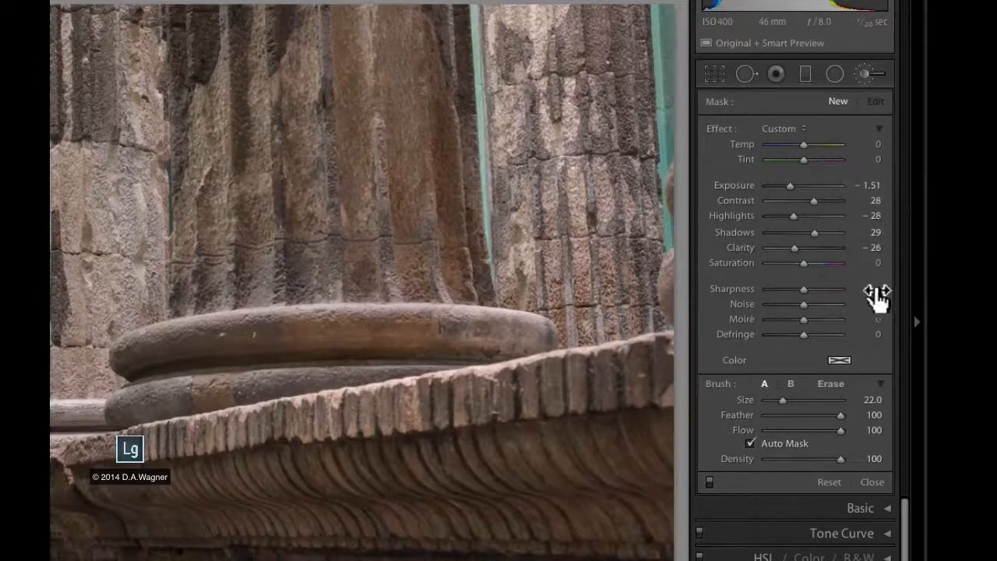
# Set darker brush tone and clarity values, reset its Exposure, and close the brush with Done
pyautogui.click(828, 483)
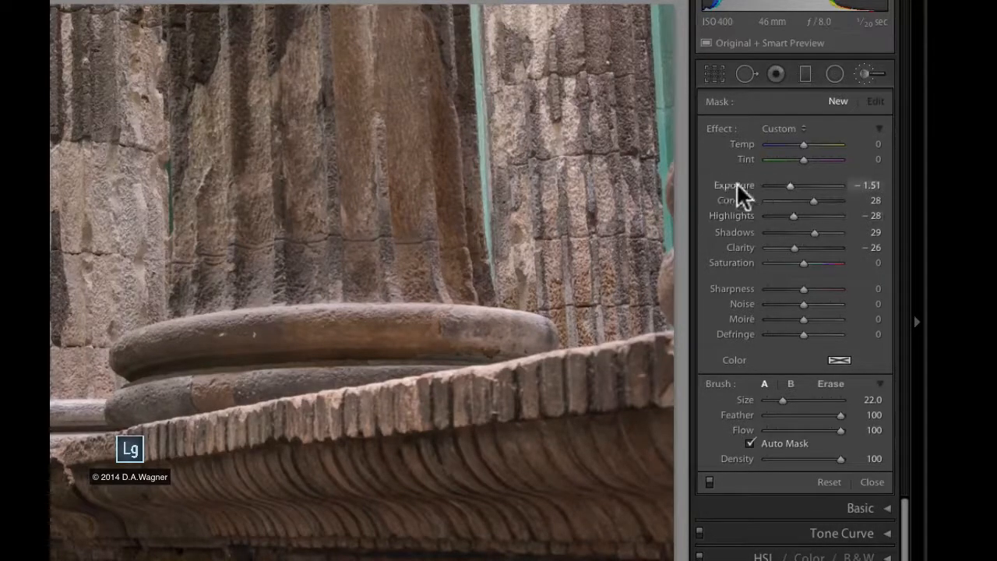
pyautogui.doubleClick(735, 184)
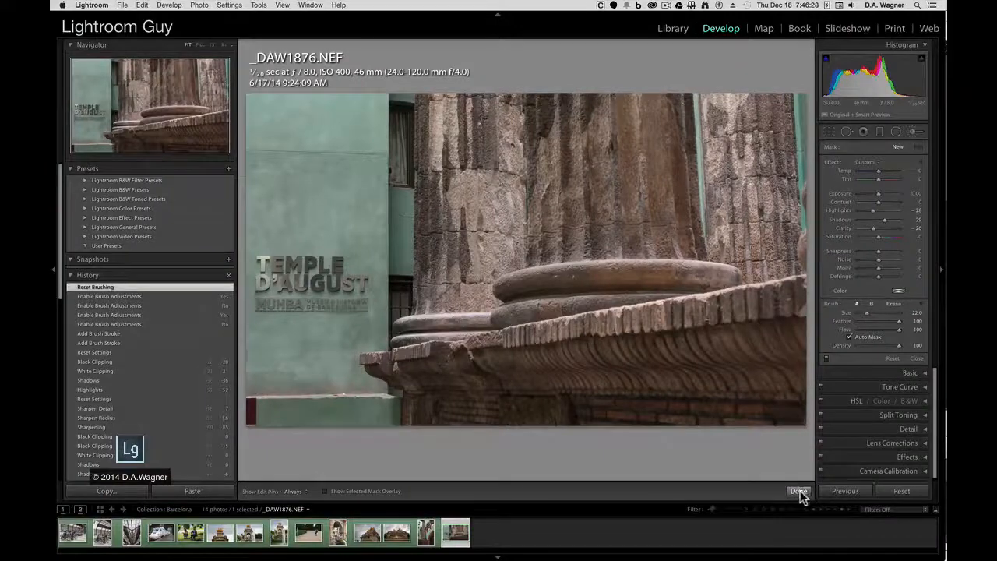
pyautogui.click(797, 491)
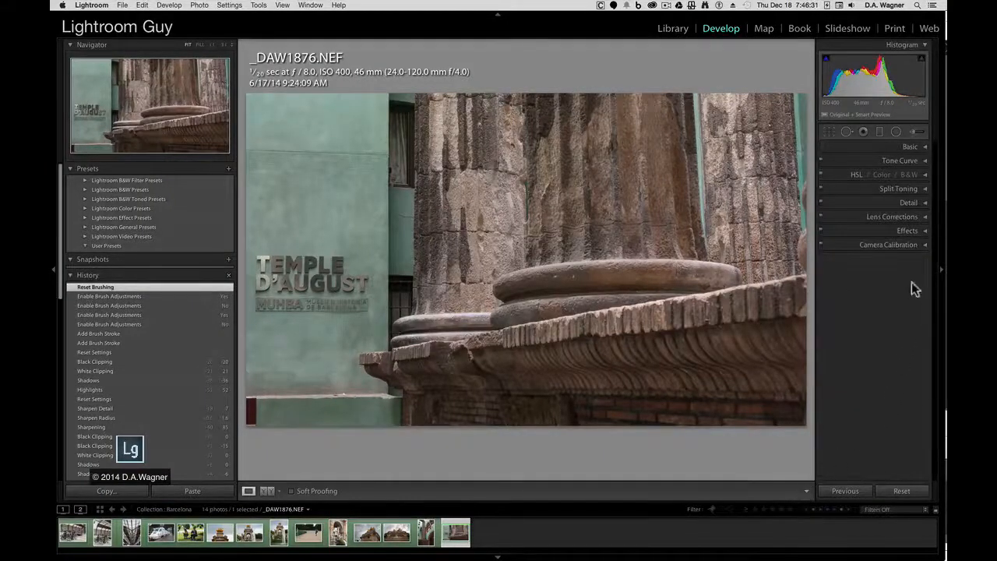